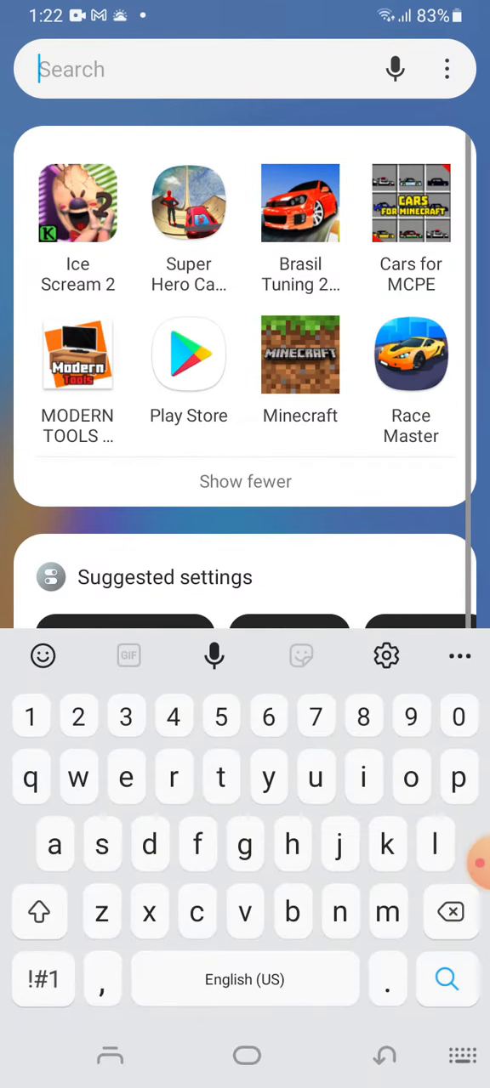
# - Launch Minecraft from the launcher and open the saved worlds list with Play
pyautogui.click(299, 354)
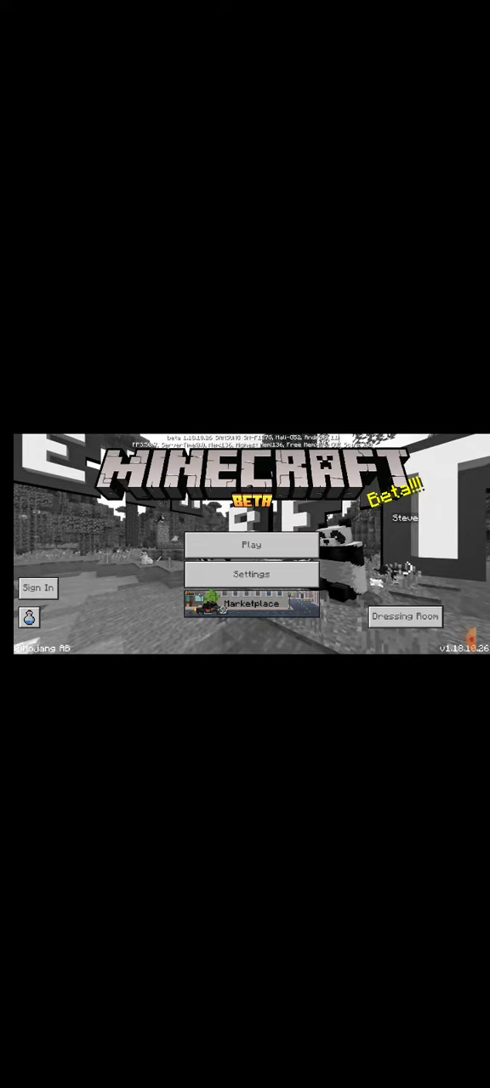
pyautogui.click(252, 544)
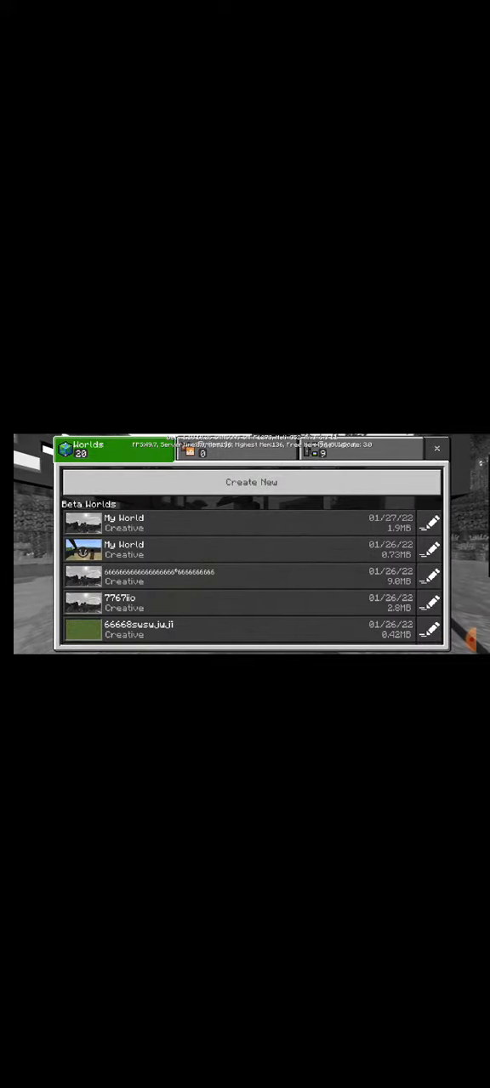
# - Create a new world, browse its resource and behavior packs, then reach game settings
pyautogui.click(251, 482)
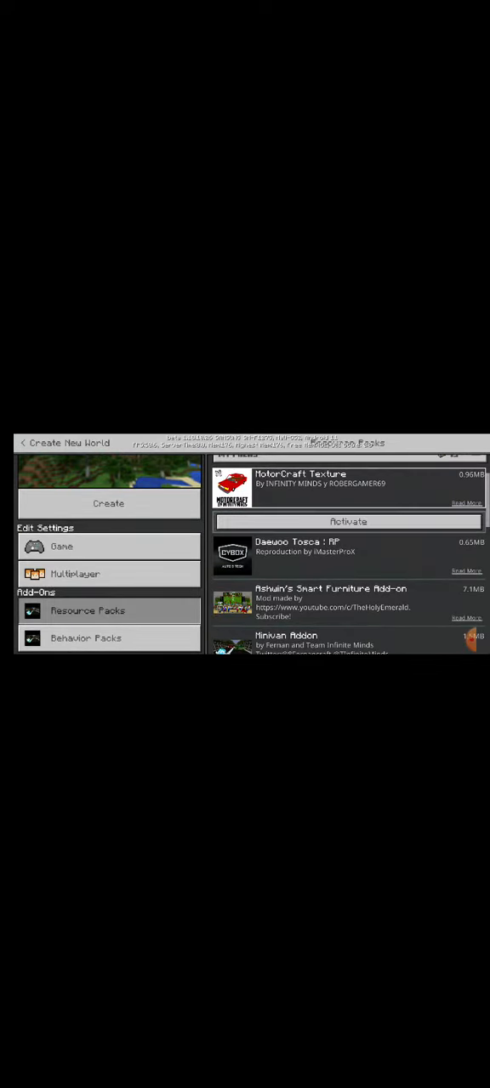
pyautogui.scroll(-3)
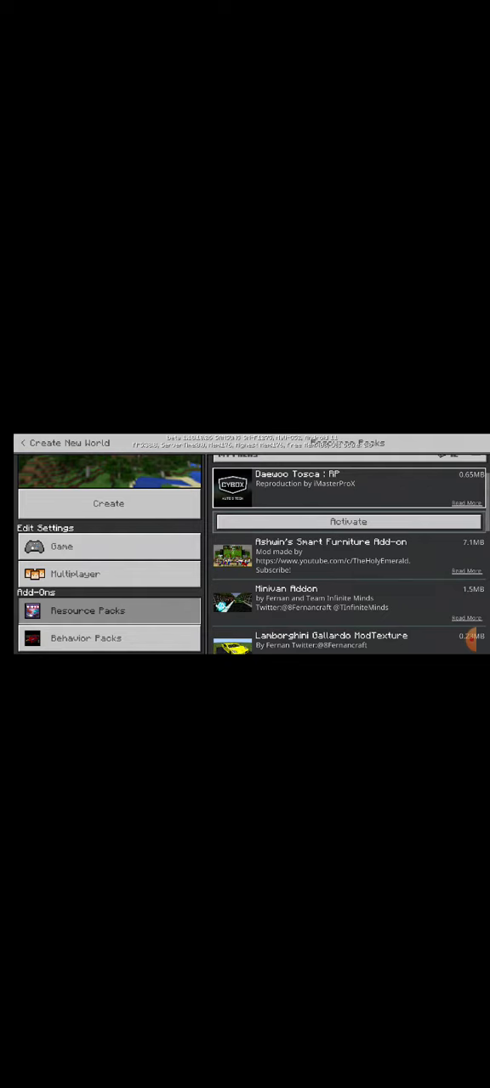
pyautogui.scroll(-3)
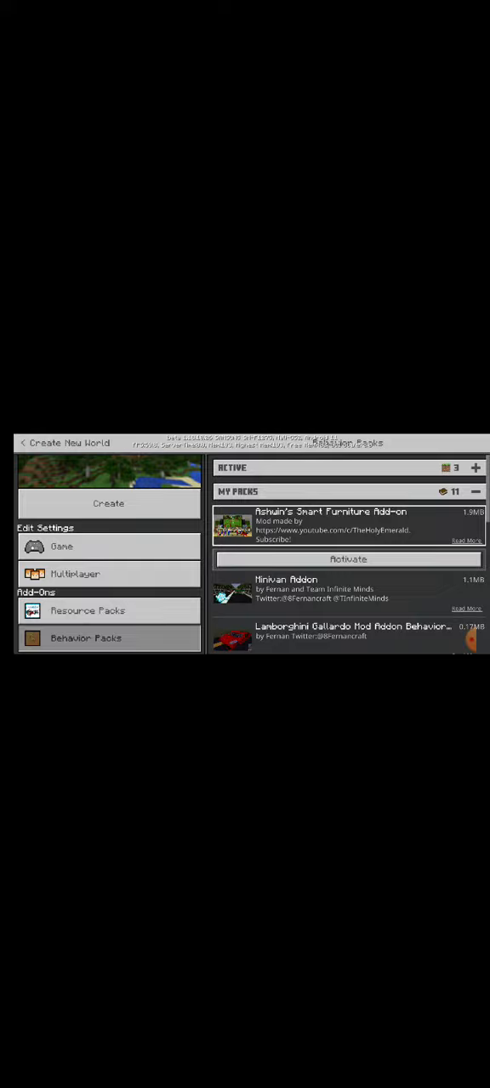
pyautogui.click(62, 546)
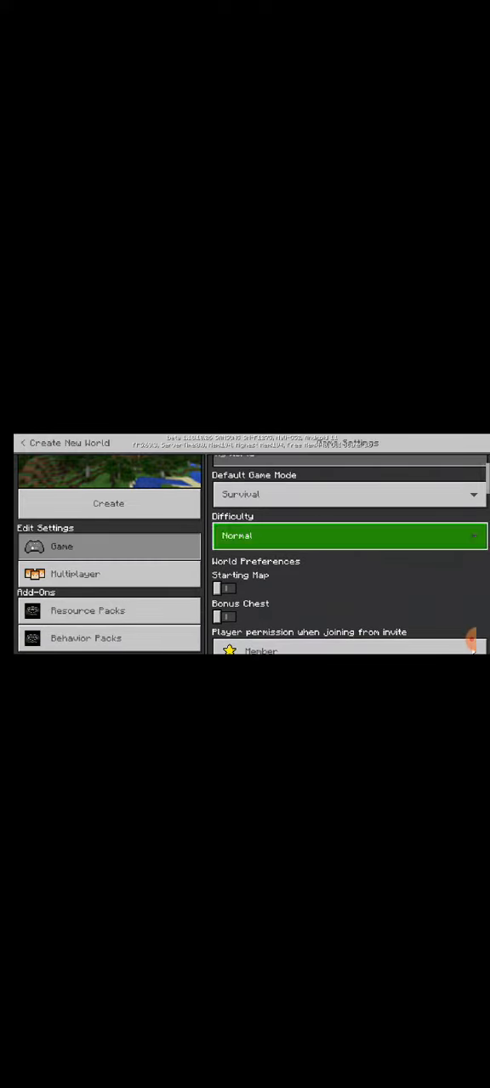
# - Set the default game mode to Creative and begin editing the world name
pyautogui.click(348, 494)
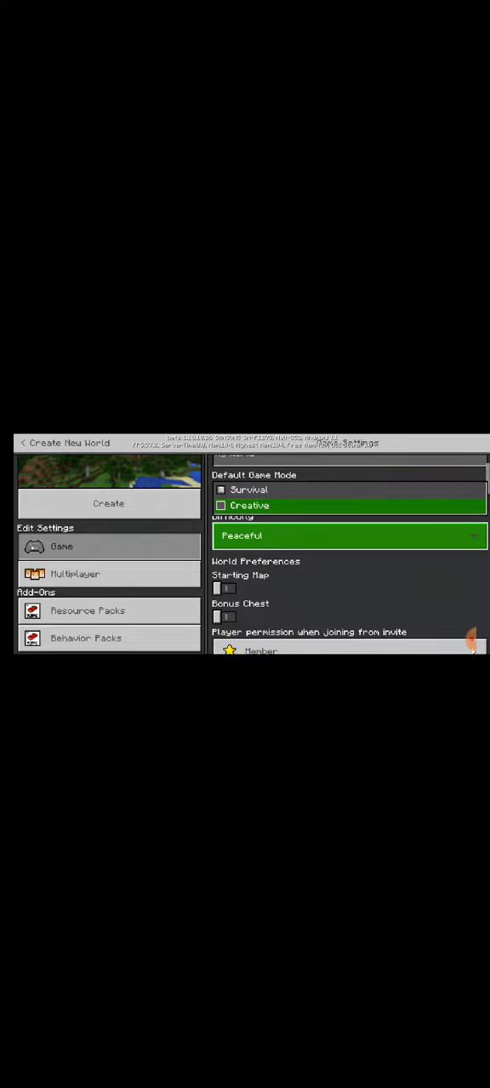
pyautogui.scroll(-3)
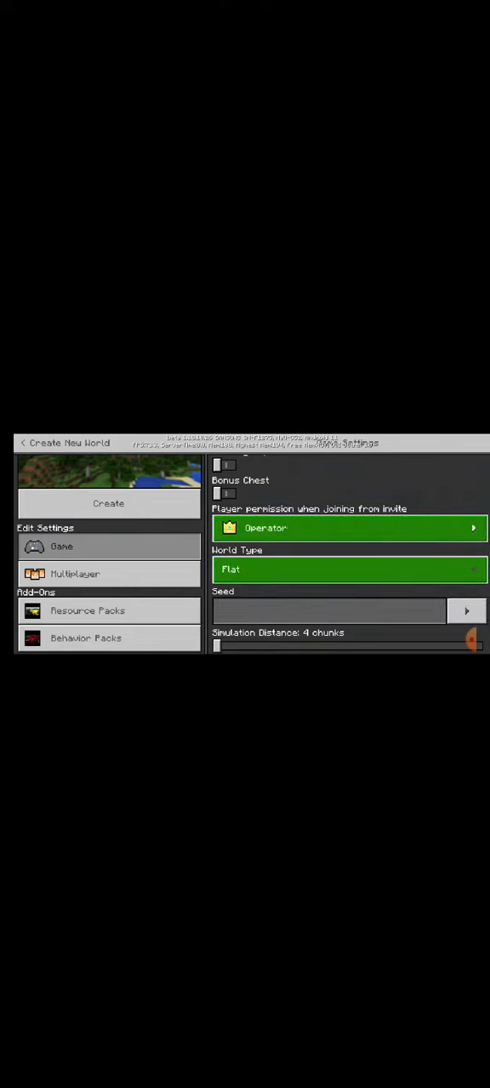
pyautogui.click(348, 527)
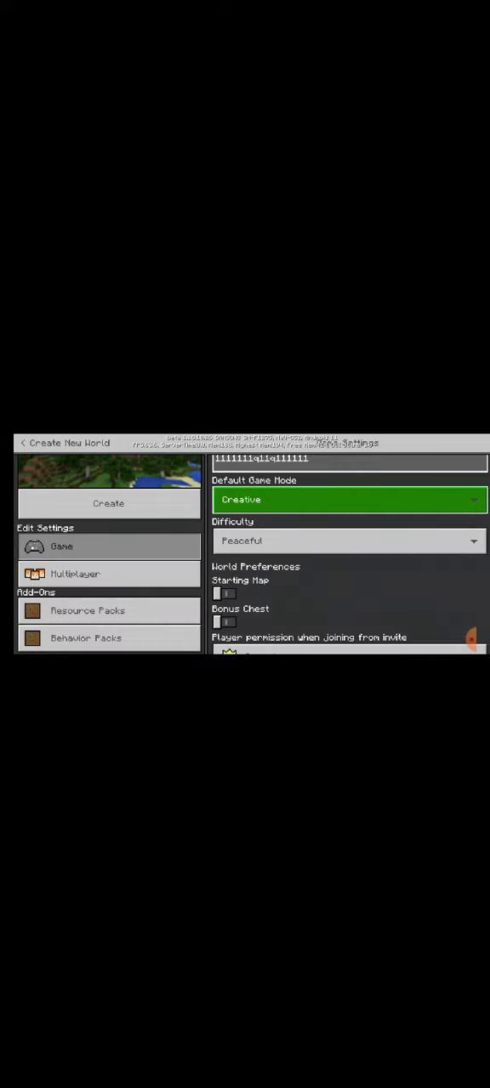
pyautogui.click(348, 462)
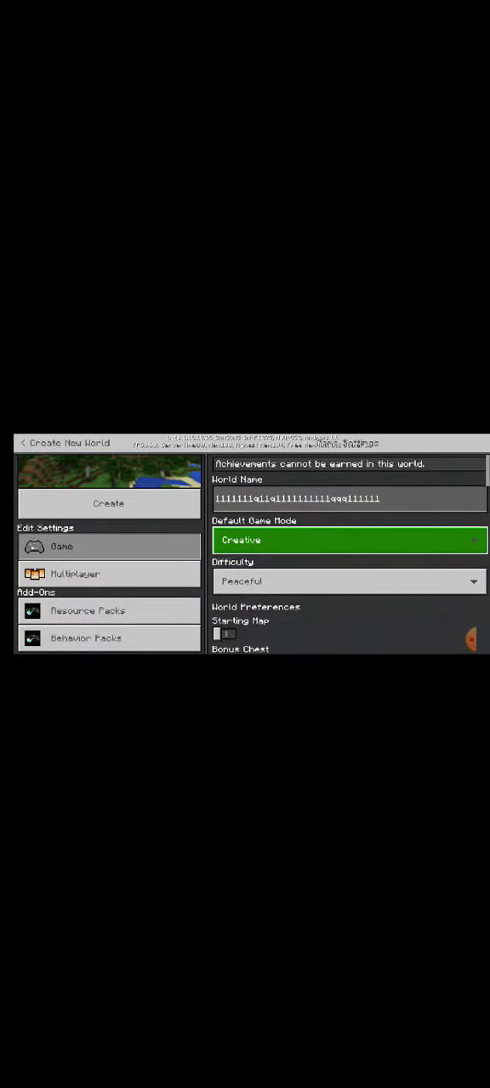
# - Finish entering the longer world name and scroll to review Operator permission and Flat type
pyautogui.click(348, 499)
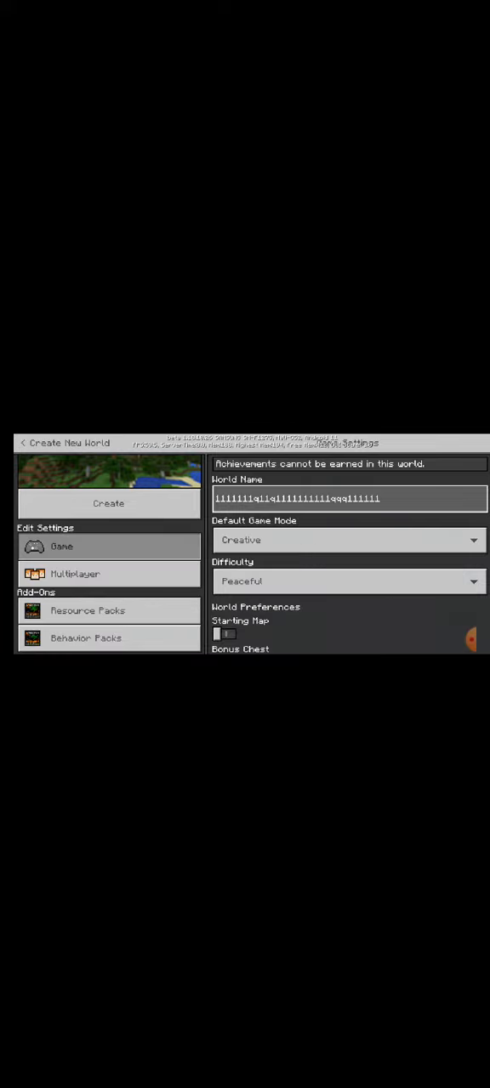
pyautogui.scroll(-3)
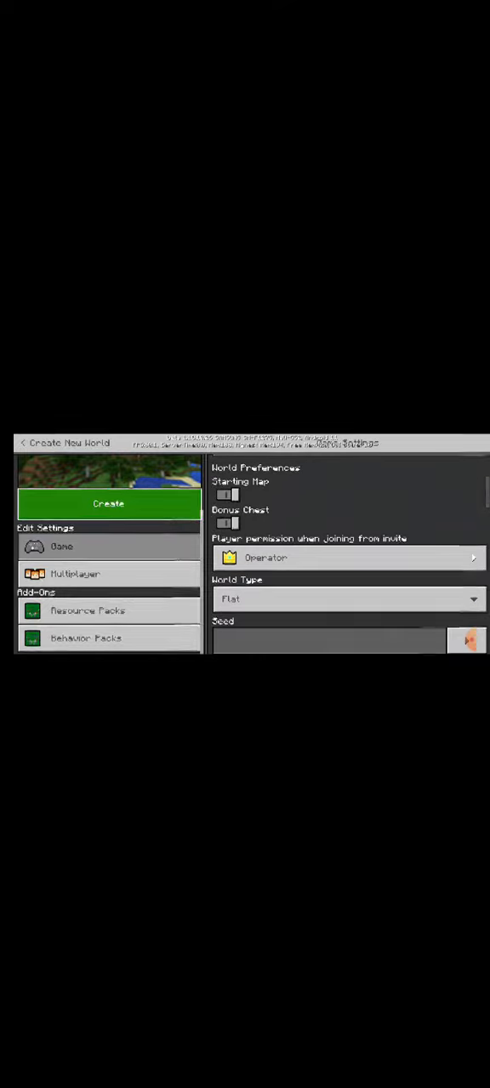
# - Generate and load the flat world, then close the starter chest
pyautogui.click(108, 504)
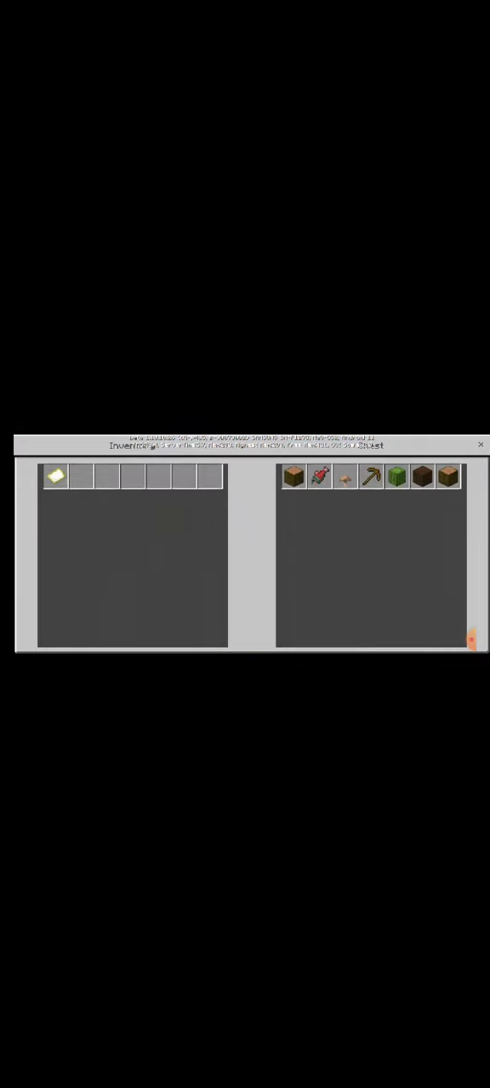
pyautogui.click(480, 445)
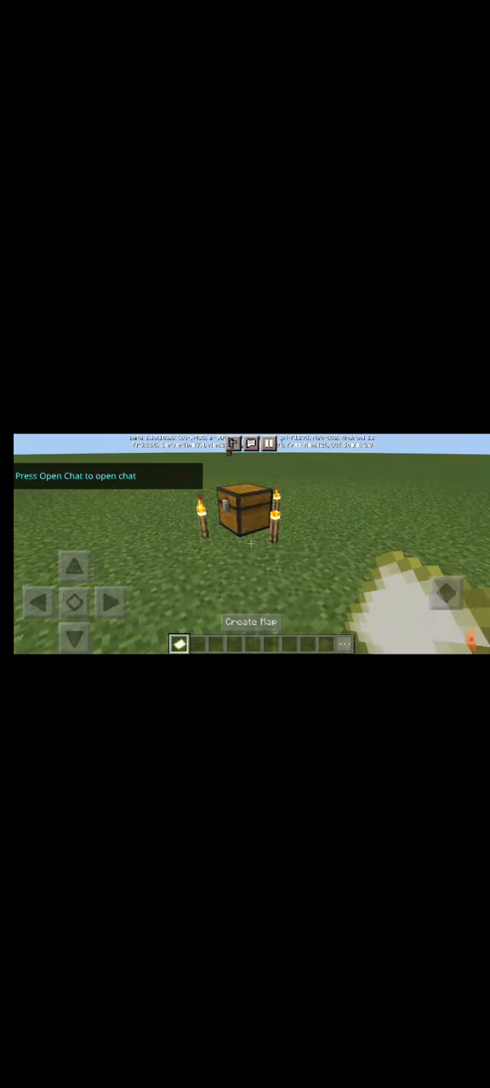